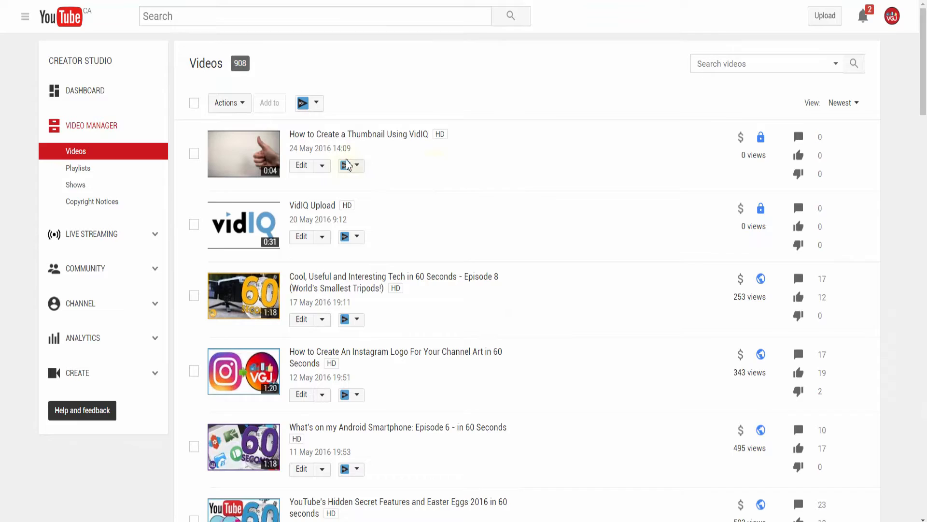
# - Launch the vidIQ Thumbnail editor from the How to Create a Thumbnail Using VidIQ video's tools menu
pyautogui.click(358, 165)
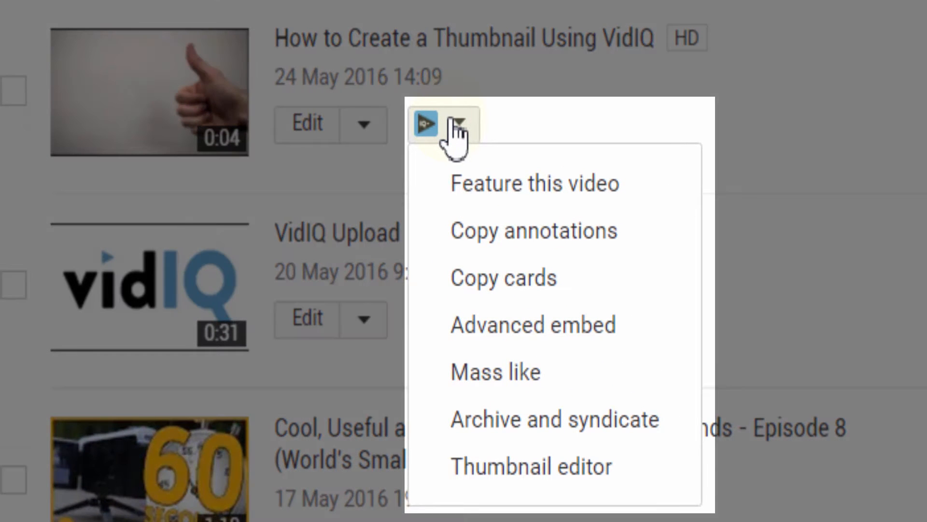
pyautogui.moveTo(530, 467)
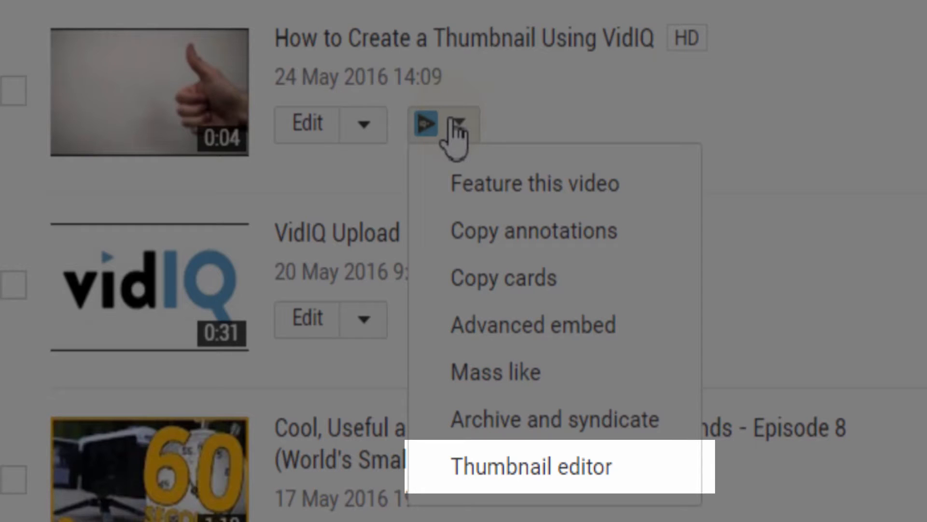
pyautogui.click(532, 467)
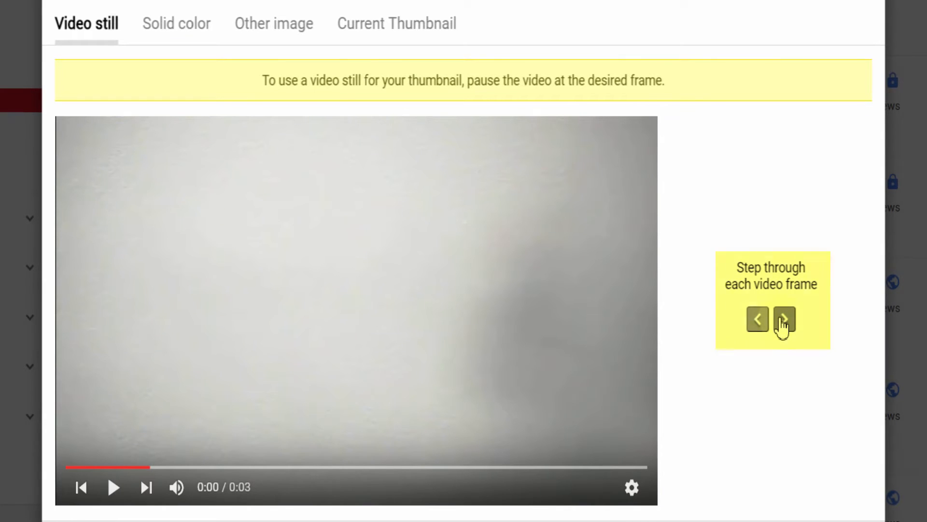
# - Step the video still forward three frames to the clear thumbs-up shot
pyautogui.click(784, 318)
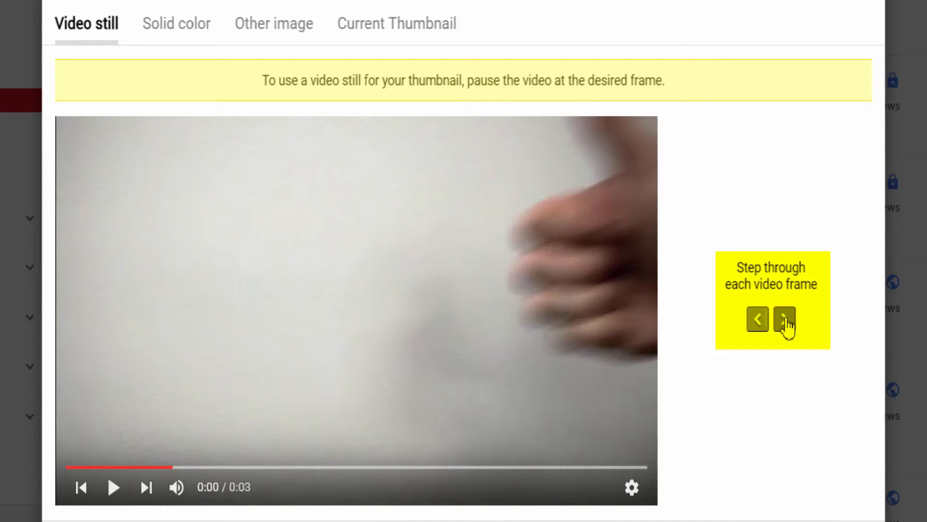
pyautogui.click(784, 319)
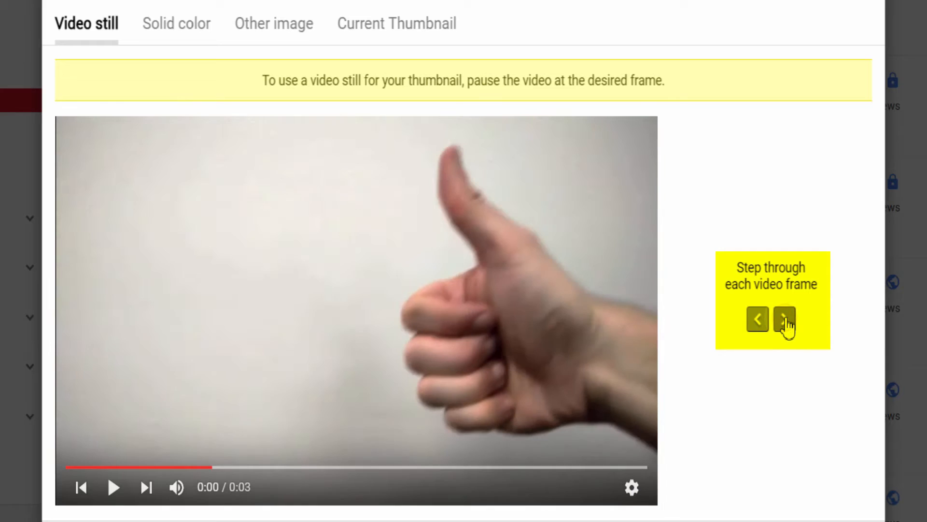
pyautogui.click(784, 319)
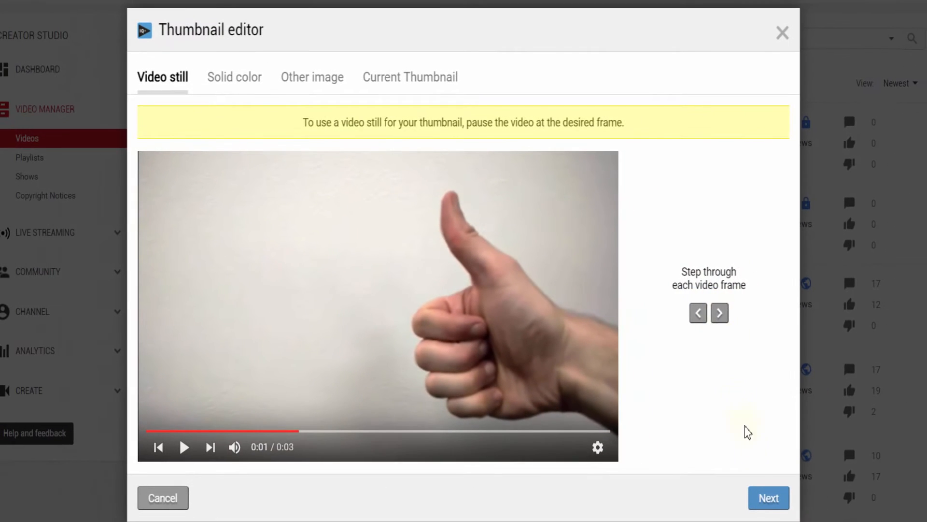
pyautogui.moveTo(769, 508)
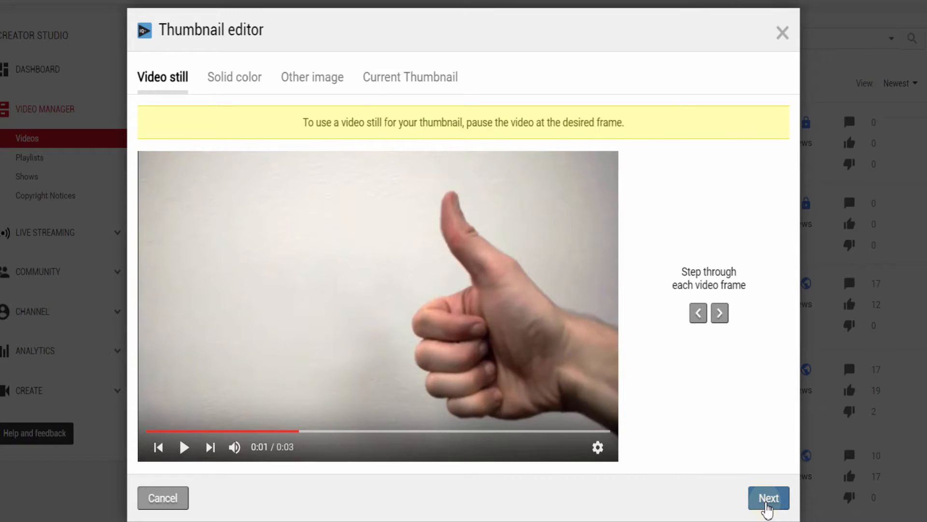
# - Add the caption 'How to create a thumbnail!' in Bangers font onto the thumbs-up still
pyautogui.click(768, 497)
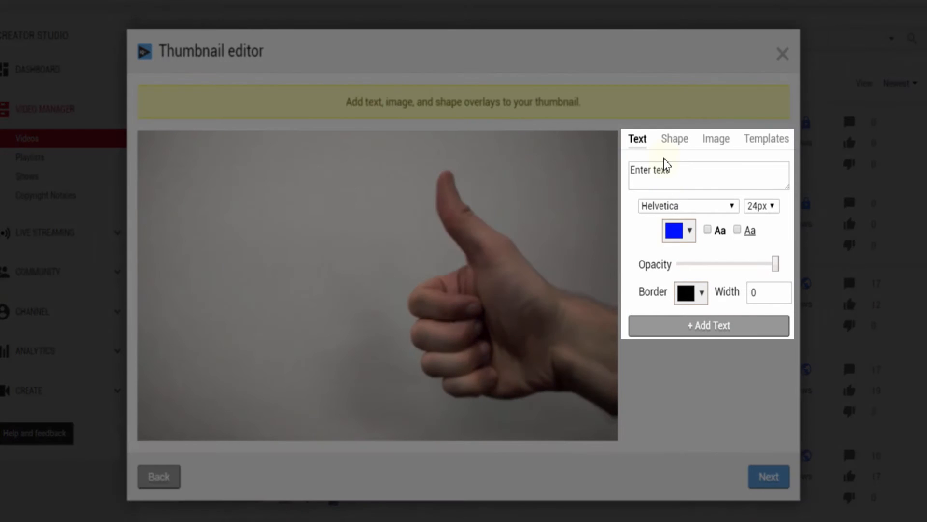
pyautogui.write('How to create a')
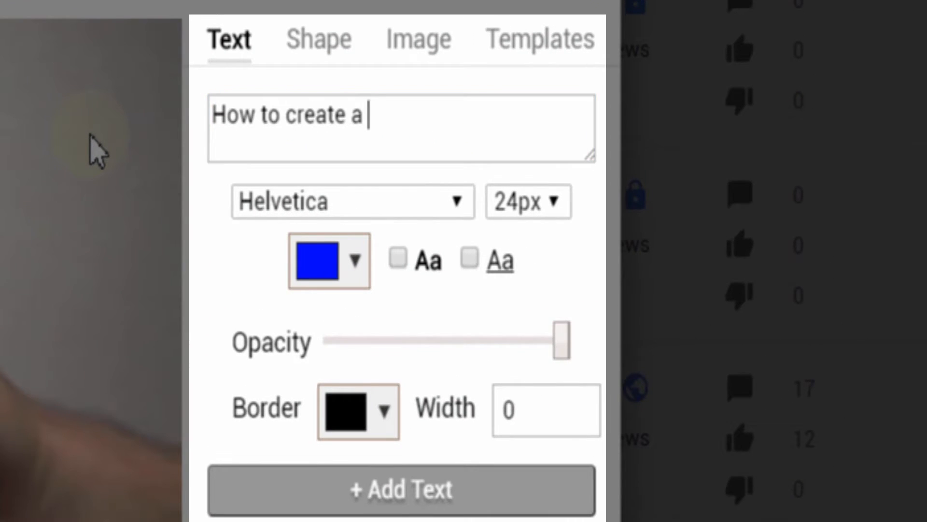
pyautogui.click(353, 201)
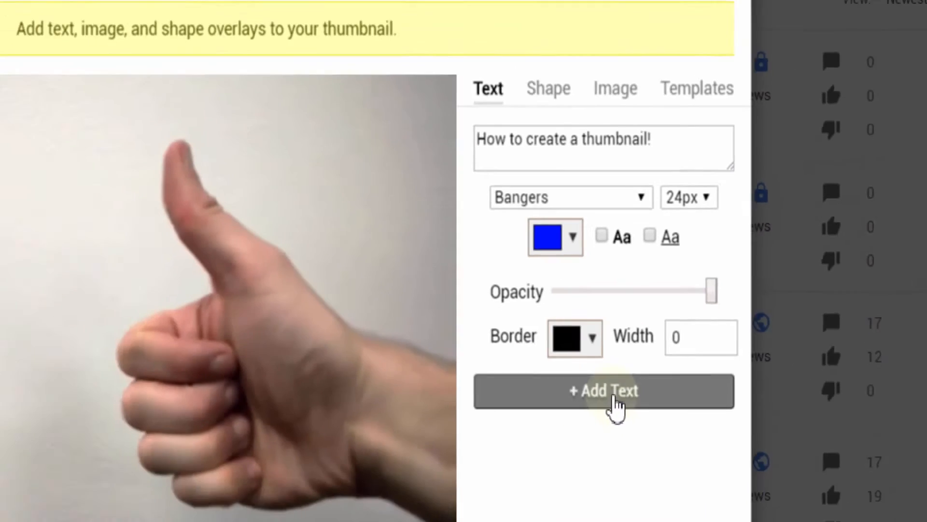
pyautogui.click(605, 391)
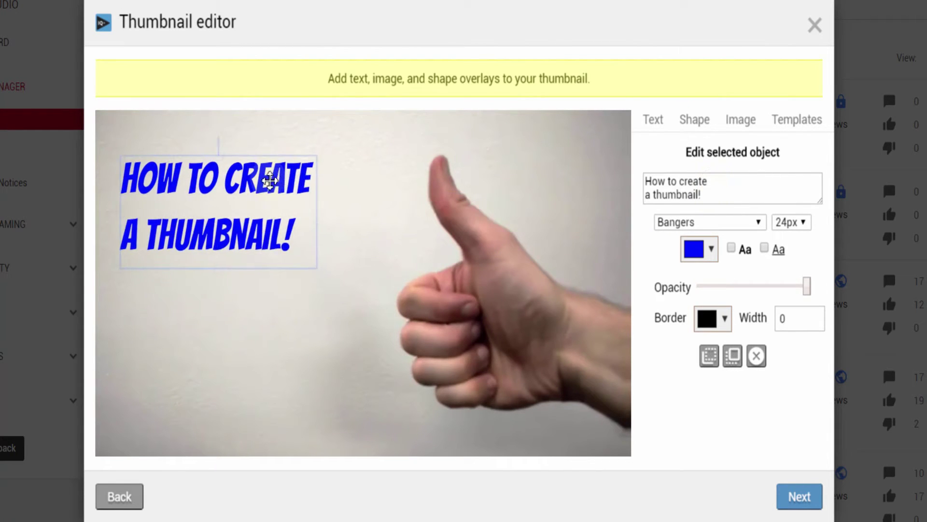
# - Add a red ellipse with a black border of width 3 and position it over the title text
pyautogui.click(695, 119)
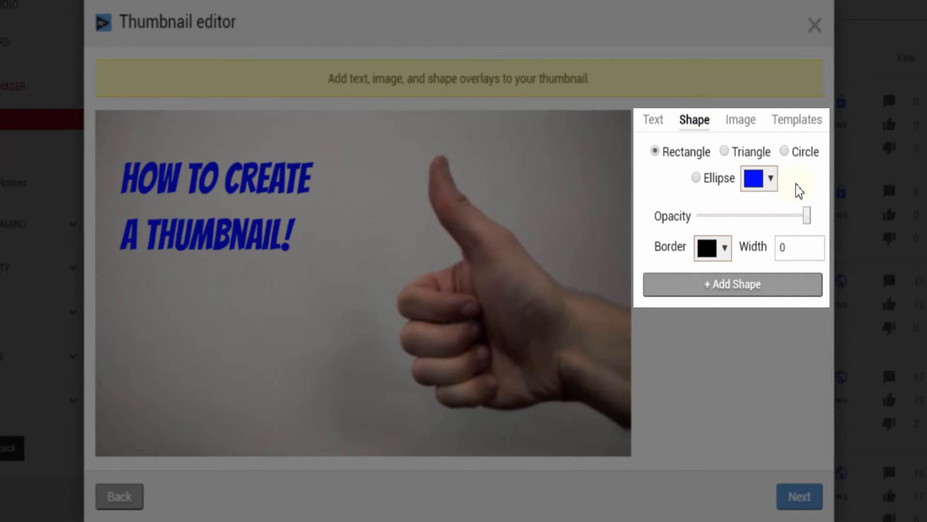
pyautogui.click(695, 178)
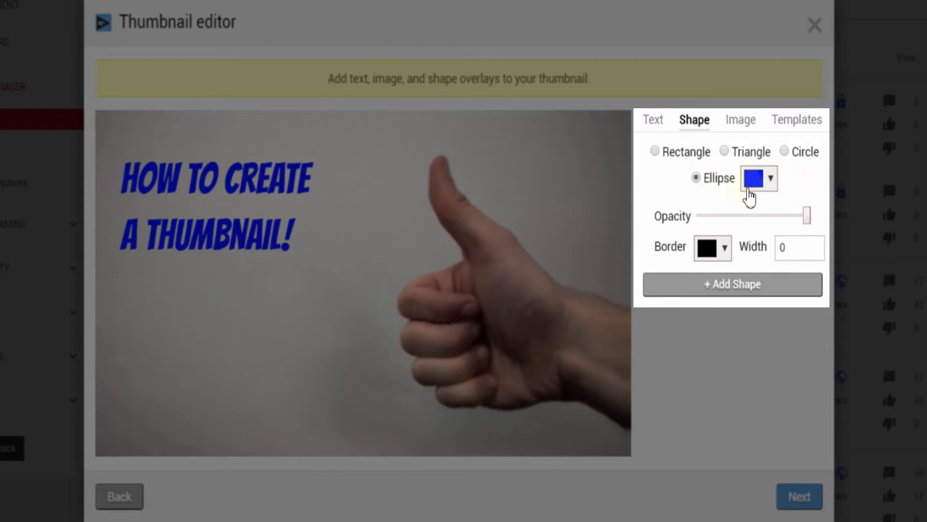
pyautogui.click(757, 178)
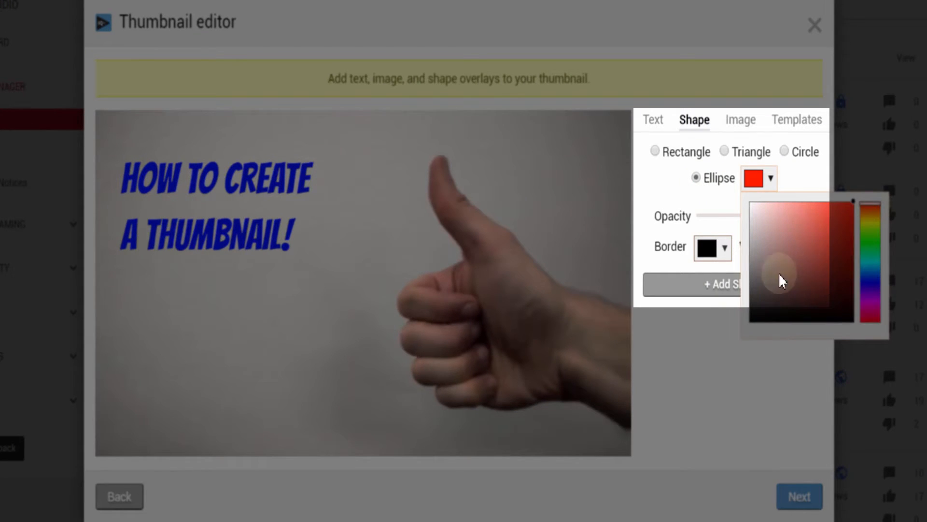
pyautogui.click(794, 247)
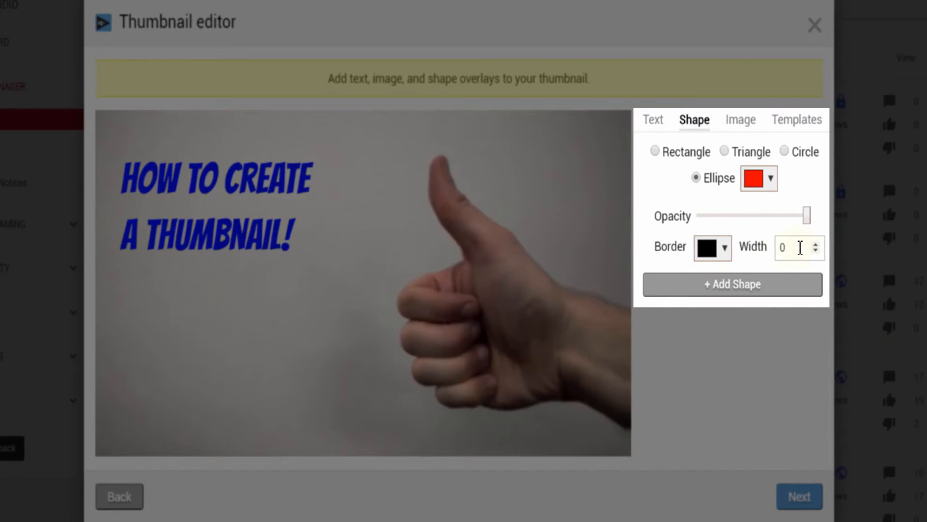
pyautogui.click(732, 284)
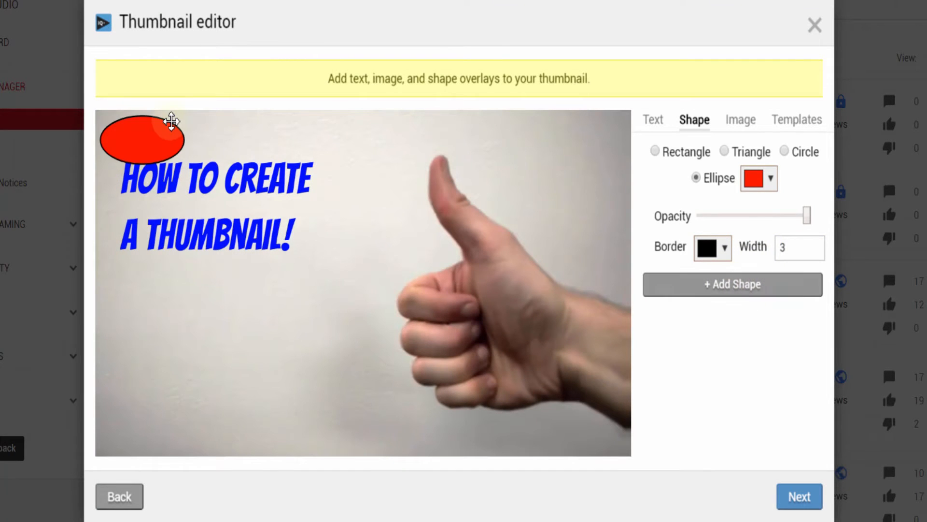
pyautogui.moveTo(142, 140); pyautogui.dragTo(219, 209)
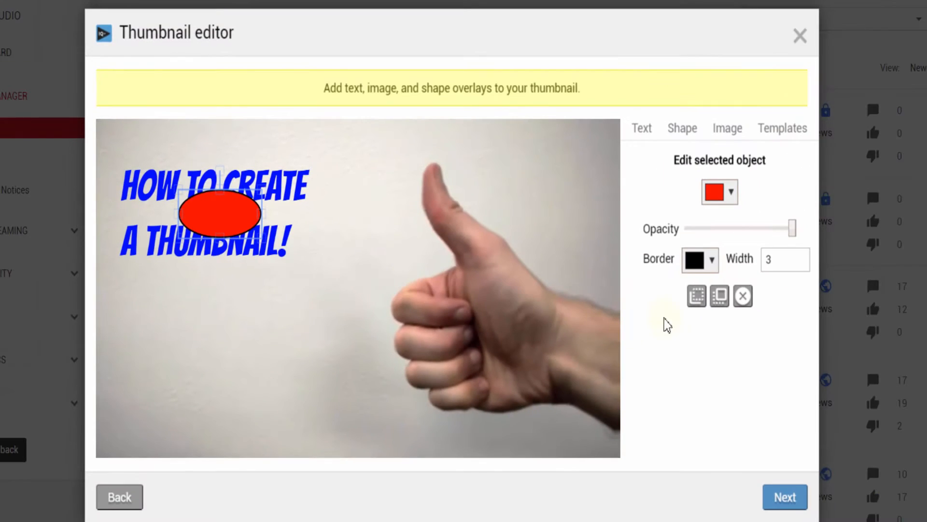
# - Send the enlarged red ellipse behind the title and recolour the title text light blue
pyautogui.click(696, 296)
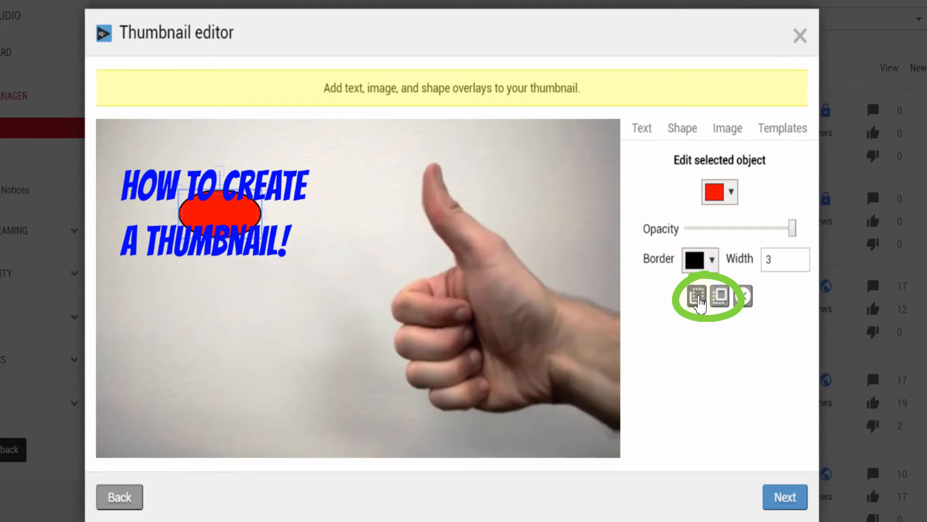
pyautogui.click(229, 217)
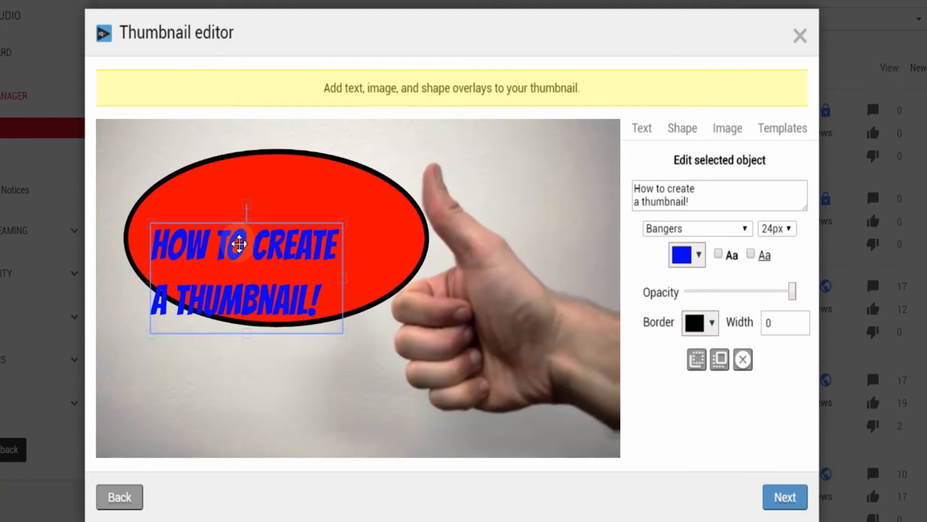
pyautogui.click(685, 255)
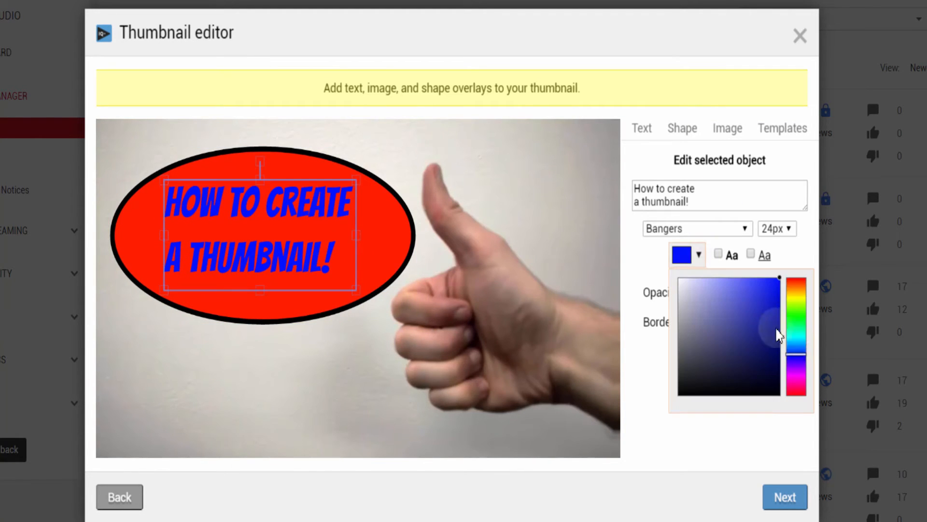
pyautogui.click(767, 332)
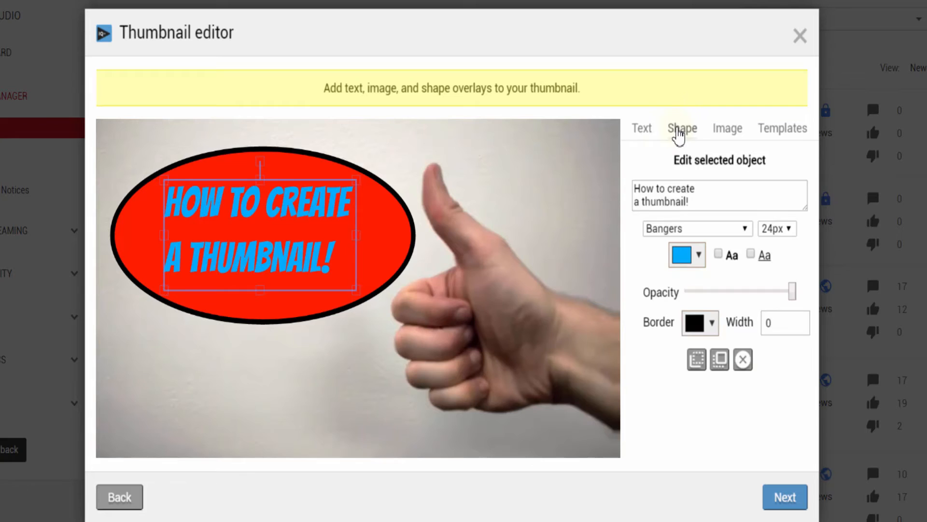
# - Add an orange rectangle stretched over the canvas and sent to back as a frame border
pyautogui.click(682, 128)
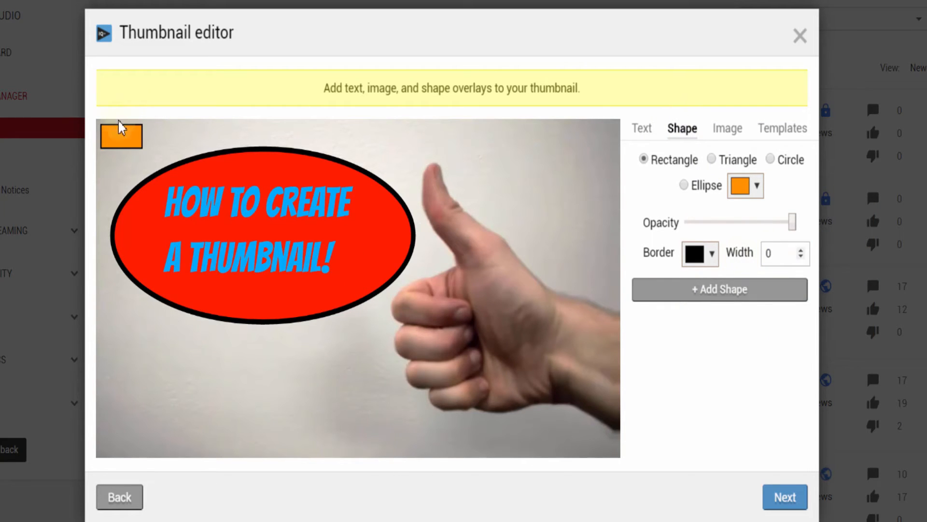
pyautogui.click(121, 135)
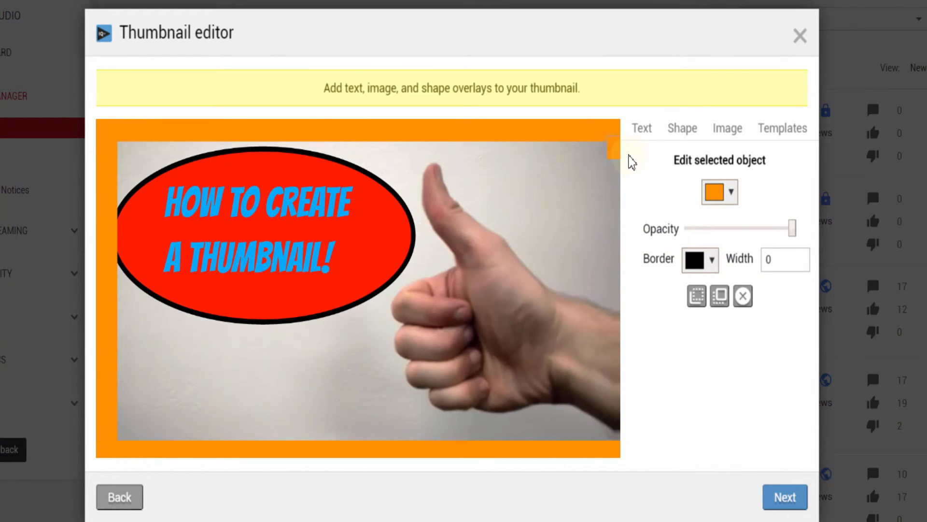
pyautogui.click(727, 128)
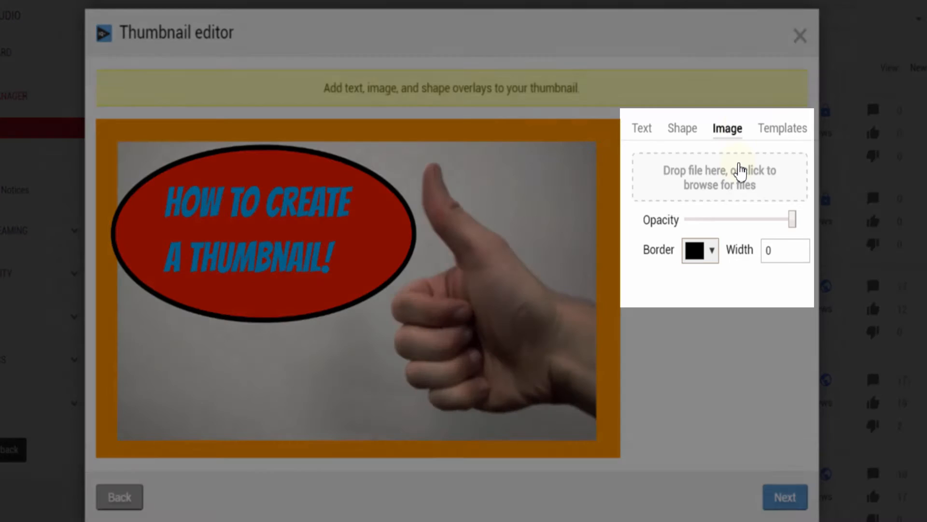
# - Overlay the vidIQ Logo.png image and name a new template 'Vidiq'
pyautogui.click(718, 178)
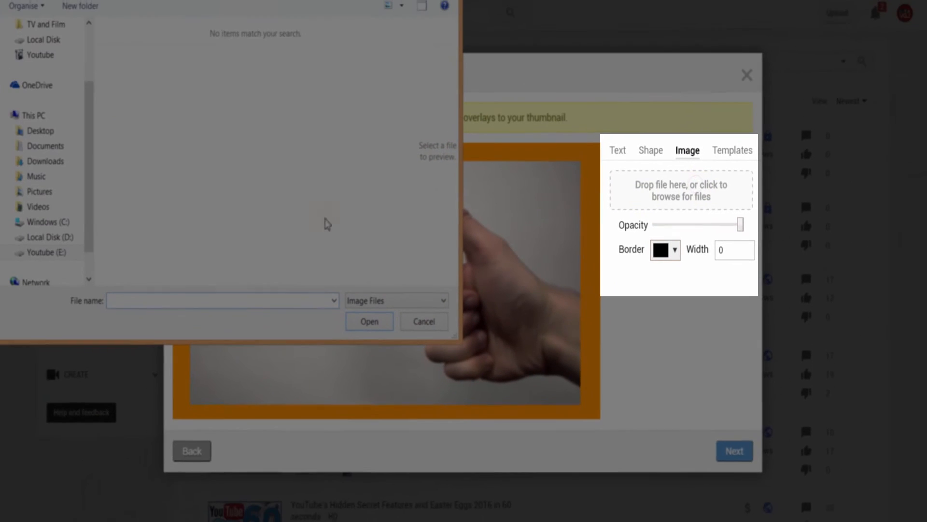
pyautogui.click(46, 253)
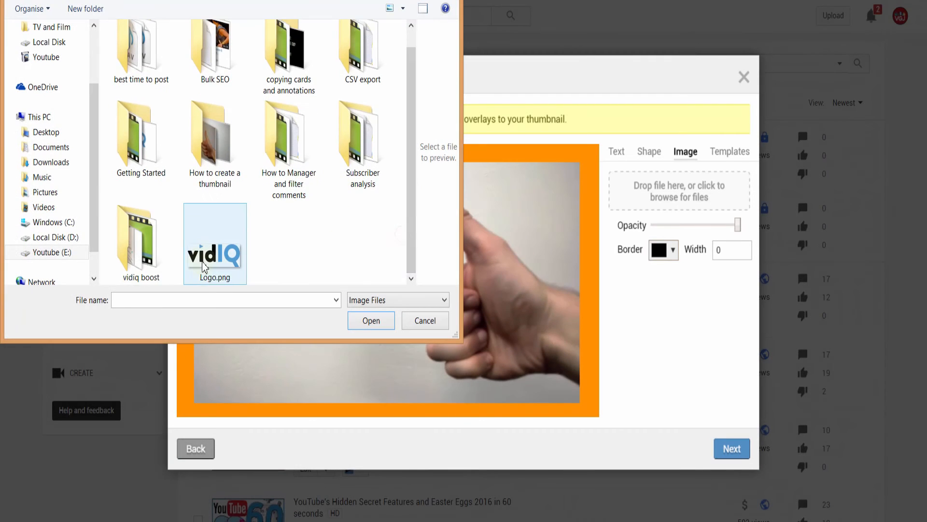
pyautogui.click(371, 320)
pyautogui.write('Vidiq')
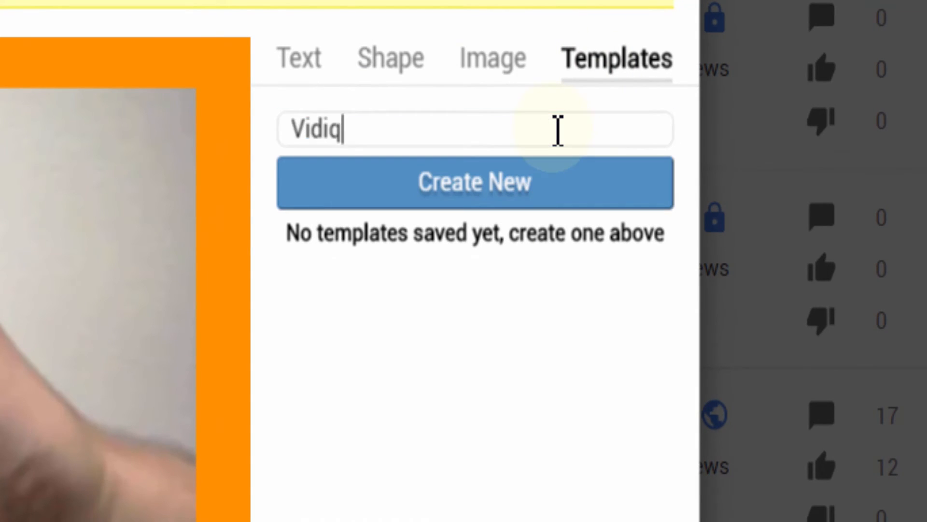
# - Save the design as a template, save the finished thumbnail and close the editor
pyautogui.click(474, 183)
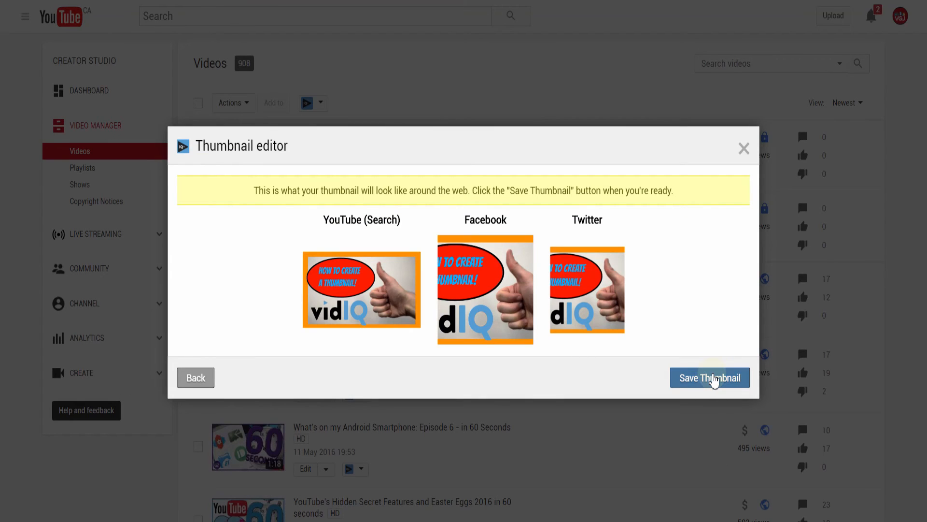
pyautogui.click(710, 378)
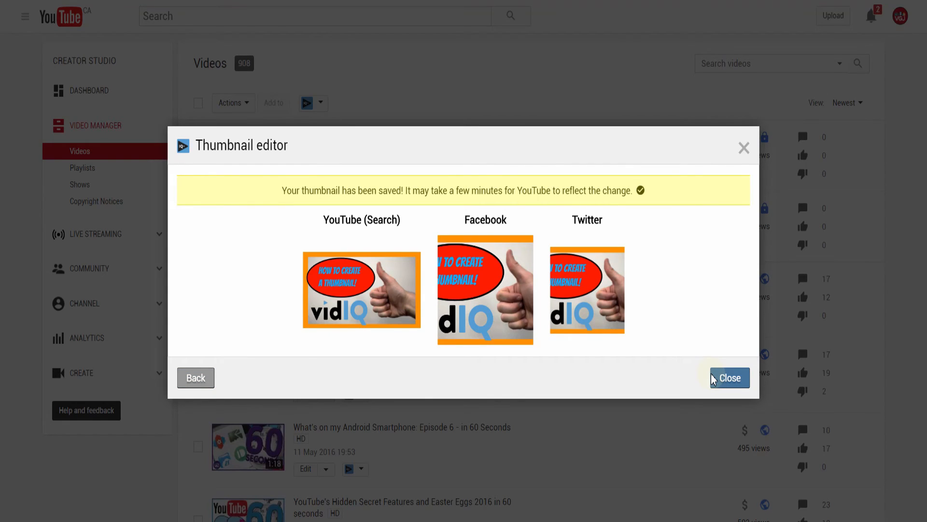
pyautogui.click(730, 378)
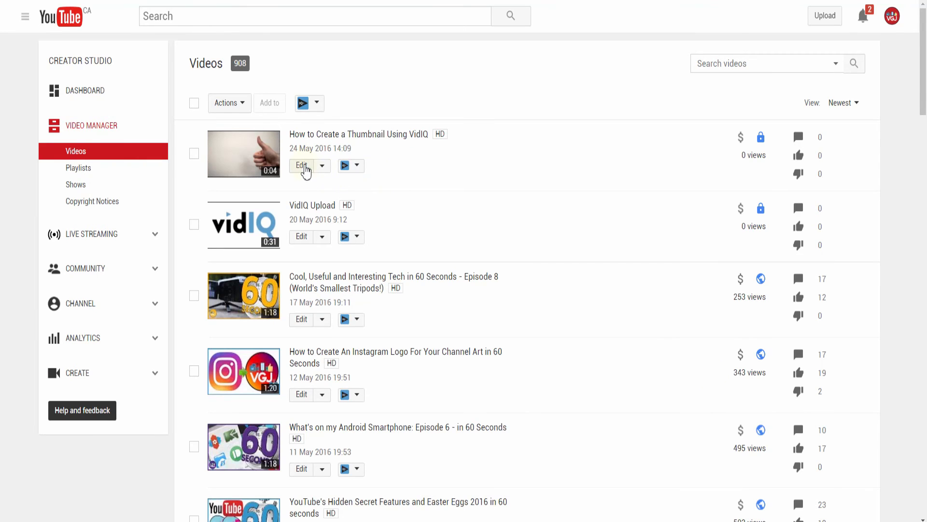
# - Reopen the video's edit page to confirm the orange-framed vidIQ thumbnail is applied
pyautogui.click(301, 166)
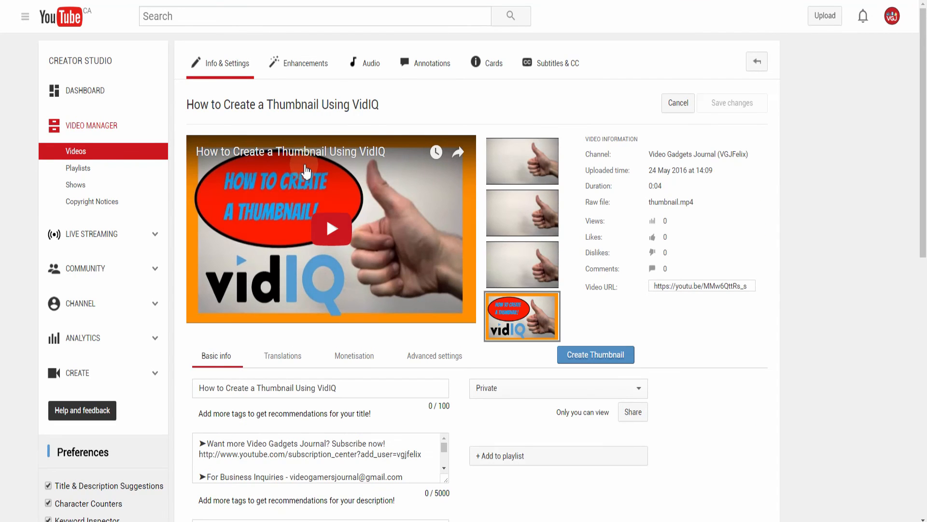
pyautogui.click(595, 354)
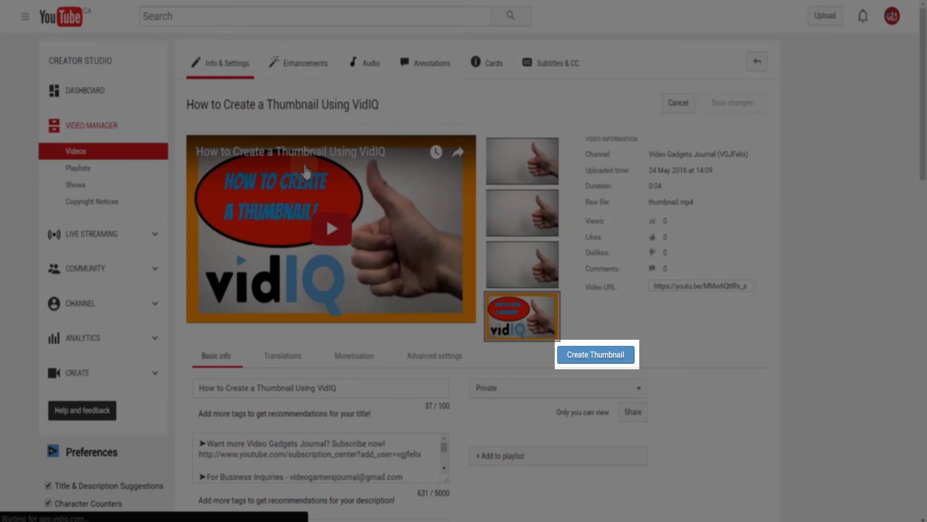